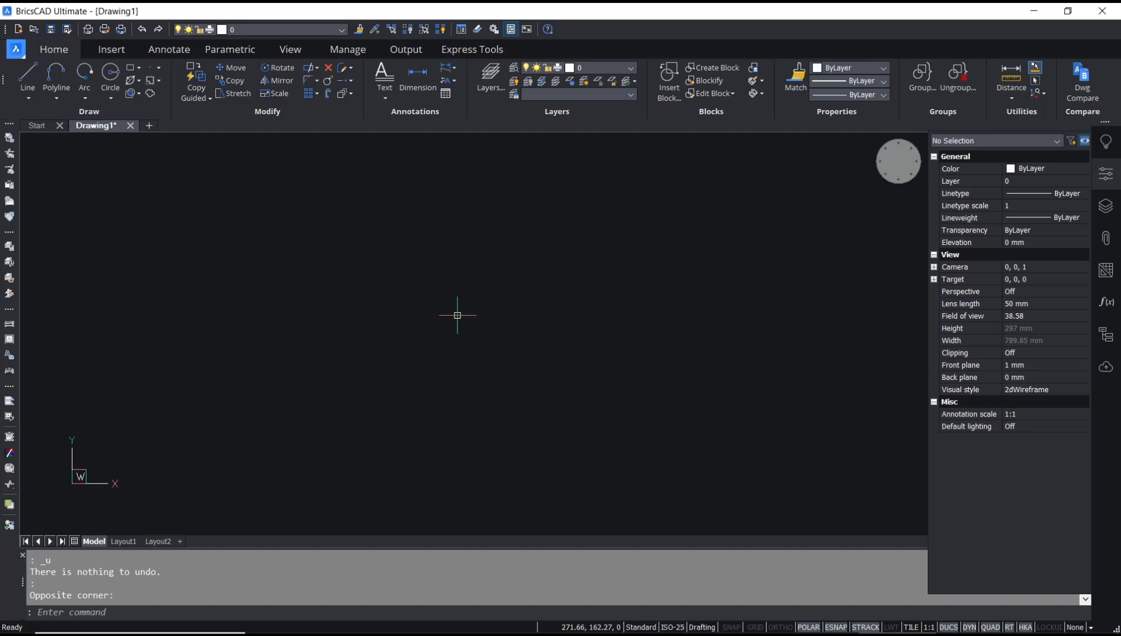
{"action": "mouse_move", "coordinate": [456, 327]}
{"action": "type", "text": "ARC"}
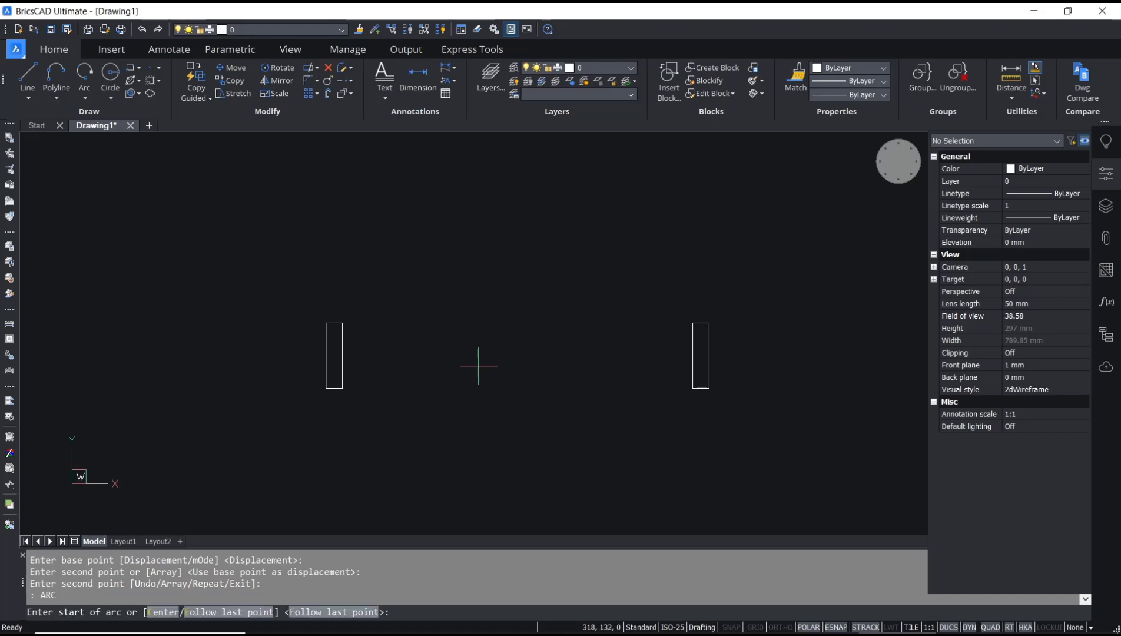
Step: Continue the leaf line and arc commands for the door swing between the jambs
{"action": "type", "text": "c"}
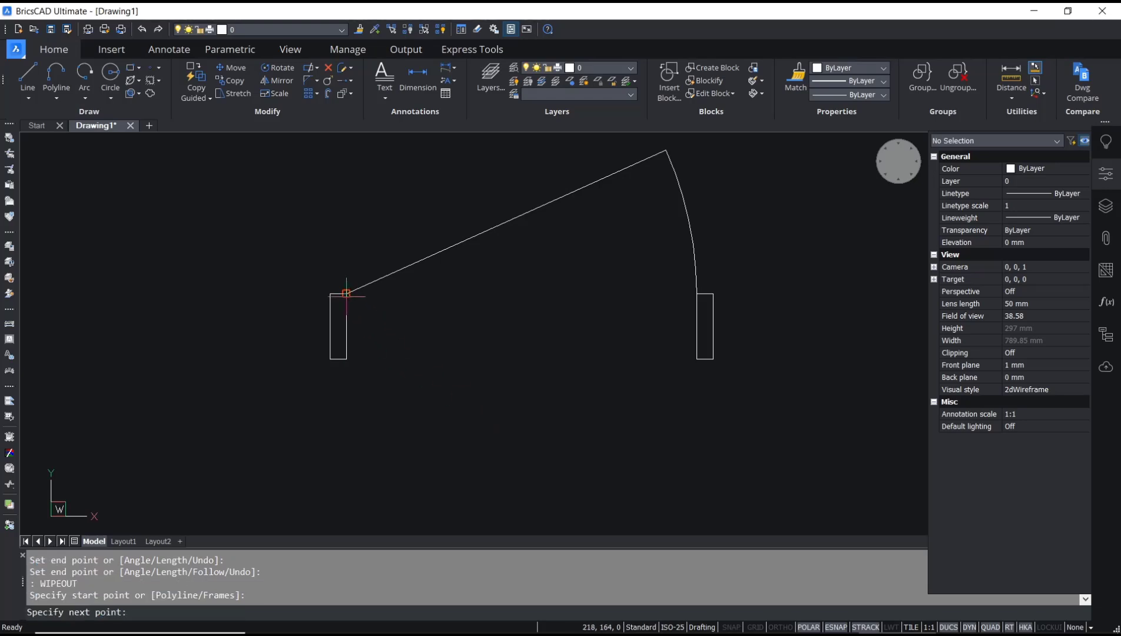
Step: Place the wipeout corner around both jambs and start the WIPEOUTFRAME setting
{"action": "left_click", "coordinate": [672, 371]}
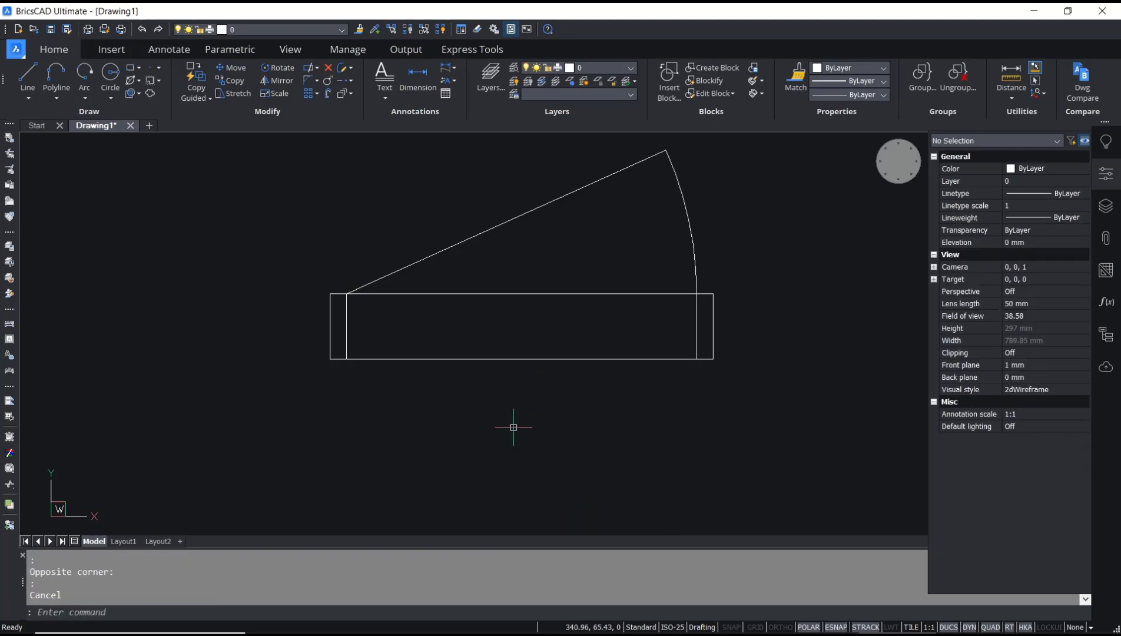
{"action": "type", "text": "WIPEOUTFRAME (0 to 2) <1>:"}
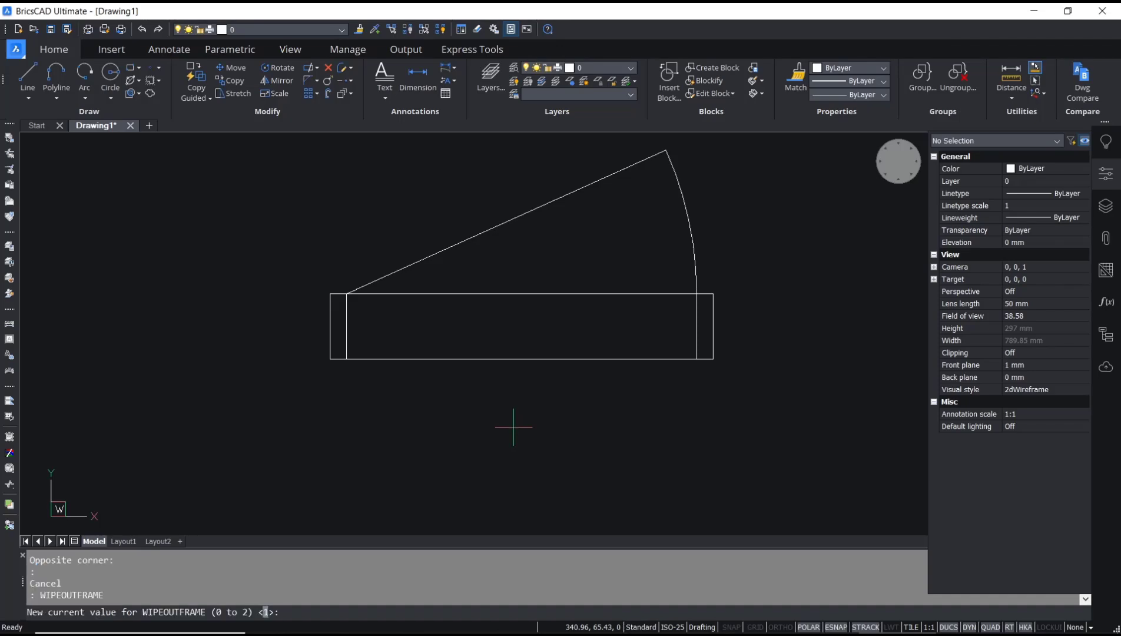
Step: Set WIPEOUTFRAME to 0 so the wipeout's boundary is no longer drawn
{"action": "type", "text": "0"}
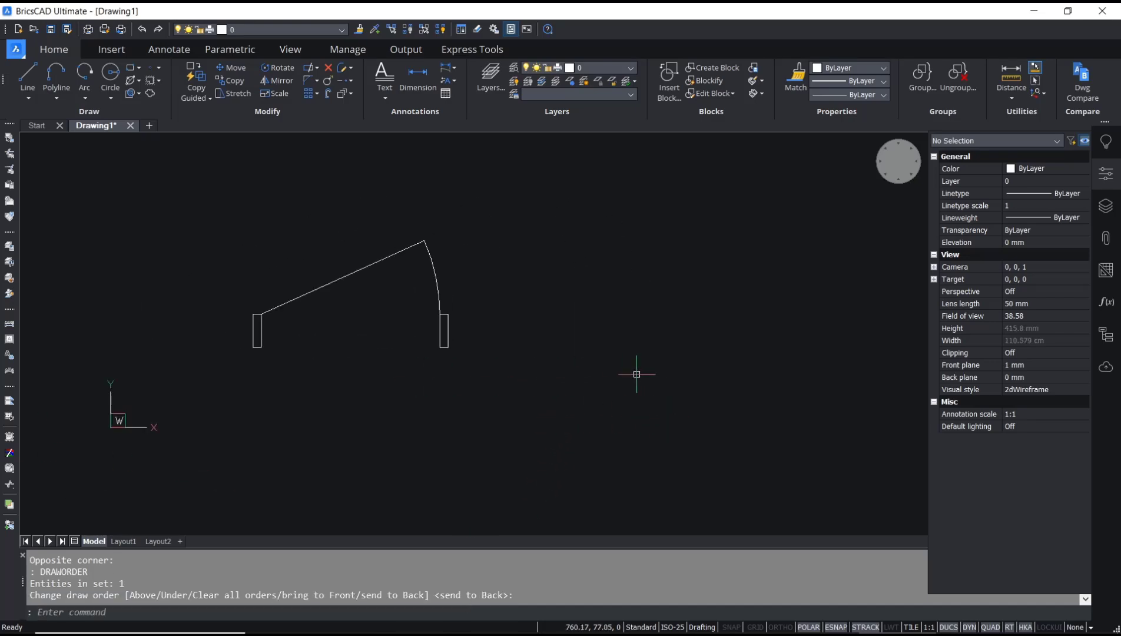
Step: Draw the 498 by 48 wall rectangle to the right of the door with REC
{"action": "type", "text": "REC"}
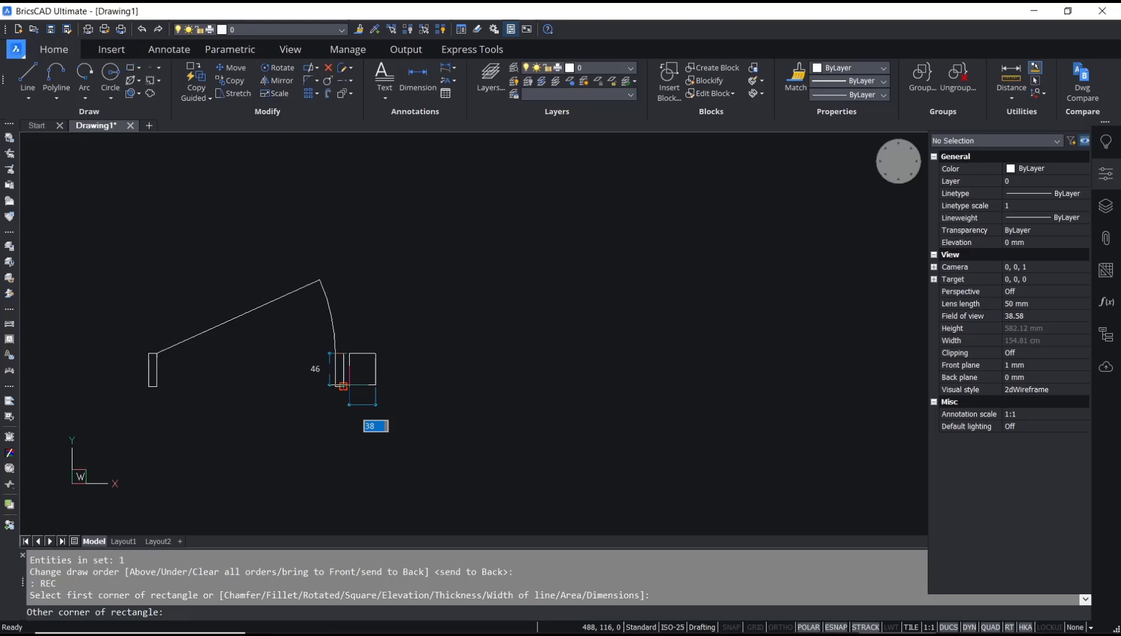
{"action": "mouse_move", "coordinate": [714, 387]}
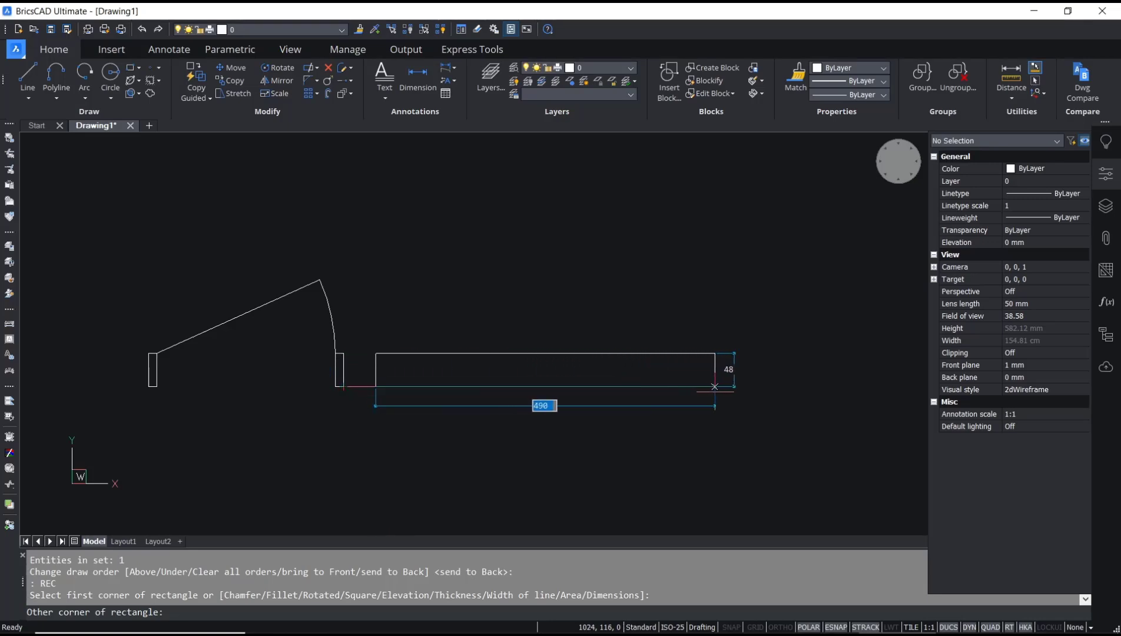
{"action": "key", "text": "Escape"}
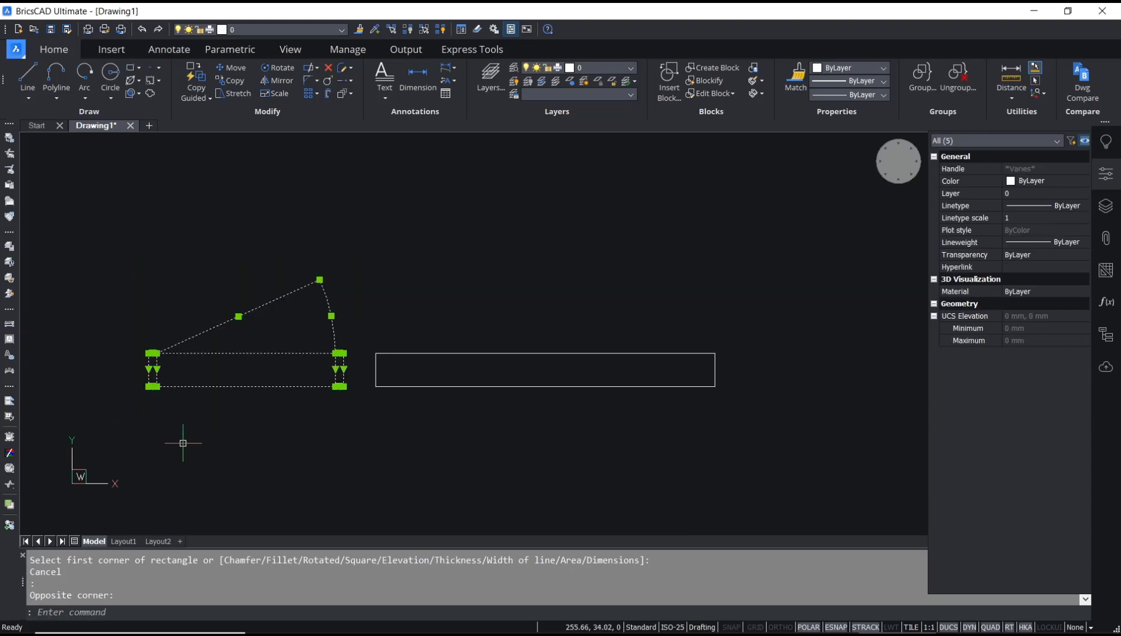
Step: Run DRAWORDER on the selected door parts and bring them to front (F)
{"action": "type", "text": "DRAWORDER"}
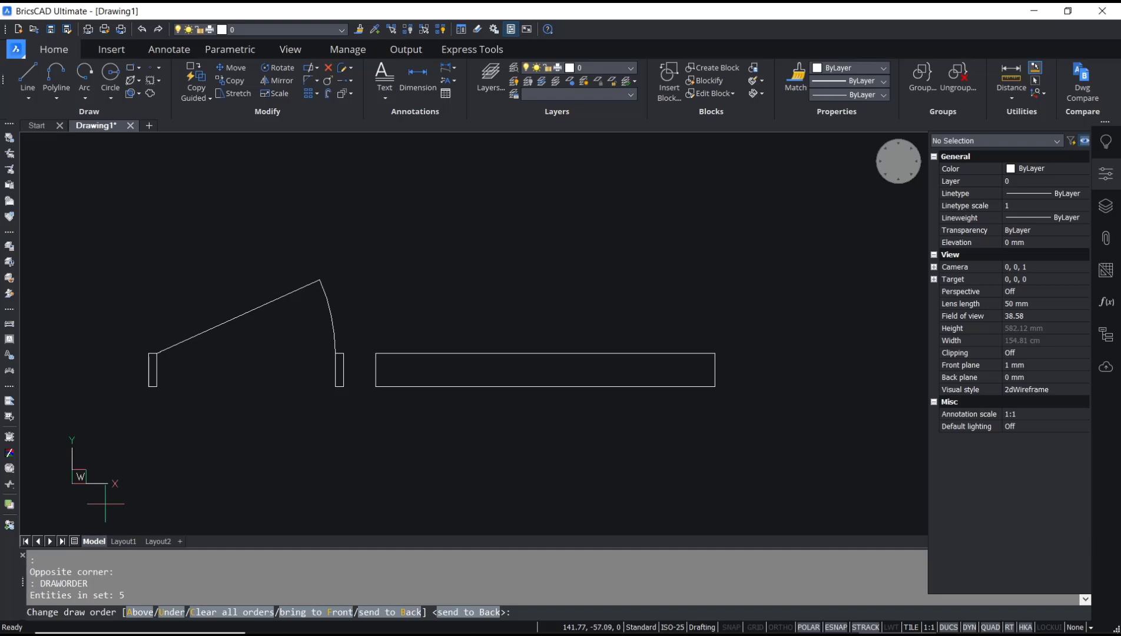
{"action": "type", "text": "F"}
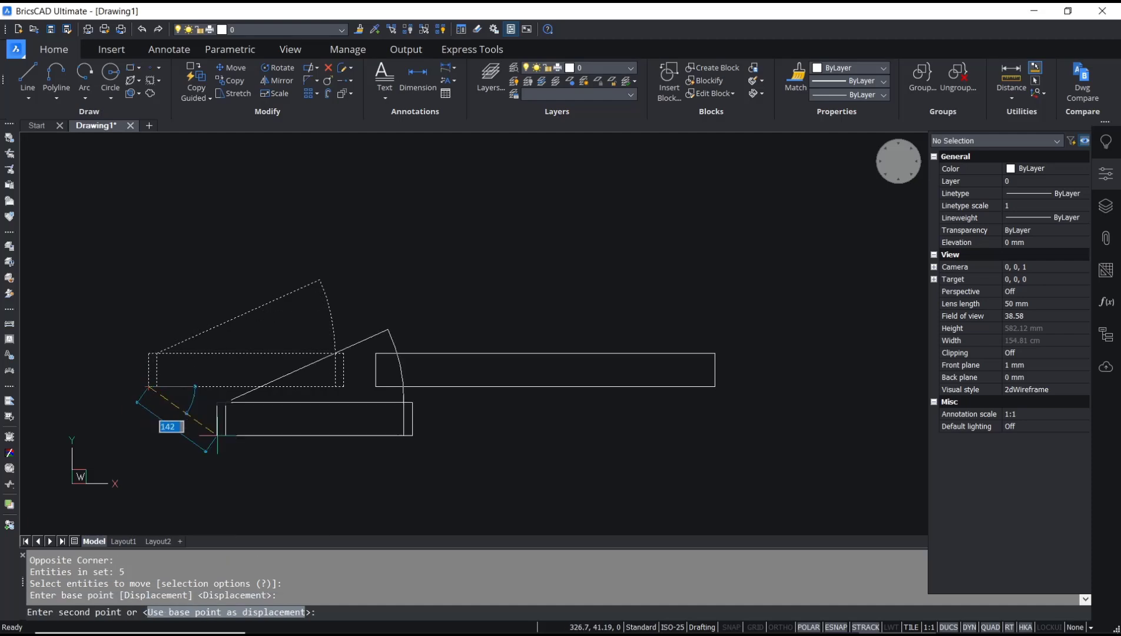
{"action": "mouse_move", "coordinate": [416, 388]}
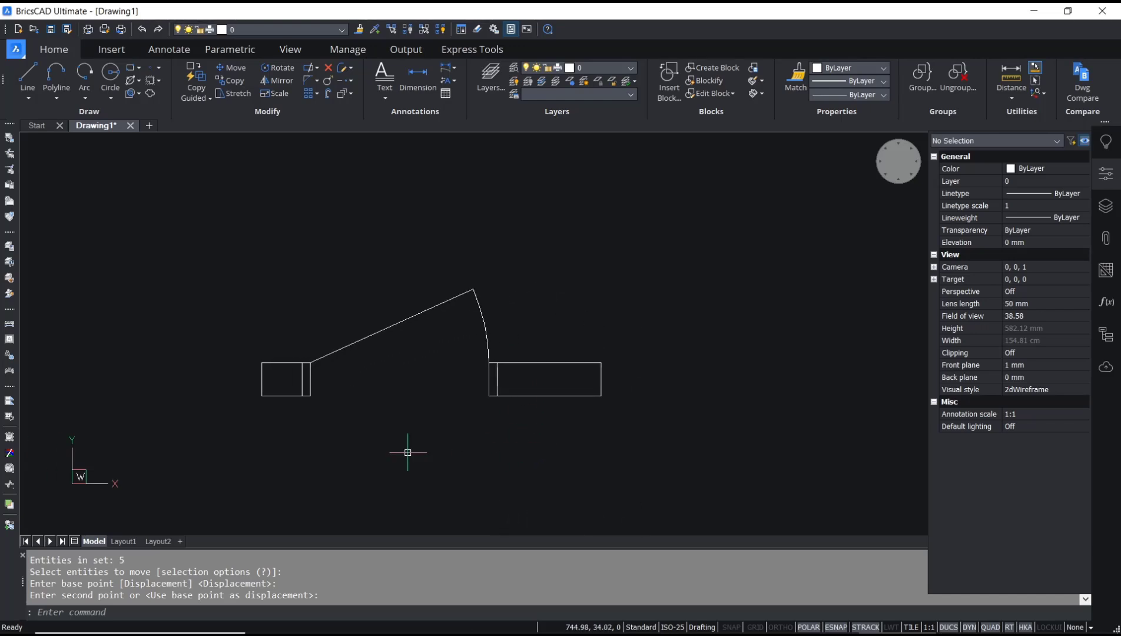
{"action": "mouse_move", "coordinate": [475, 452]}
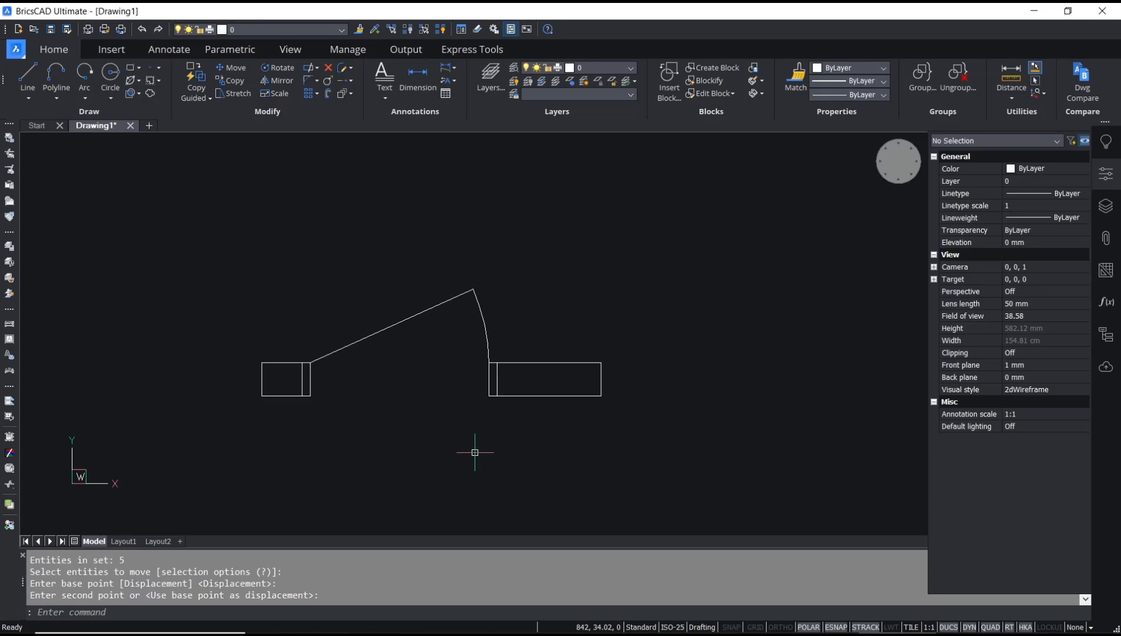